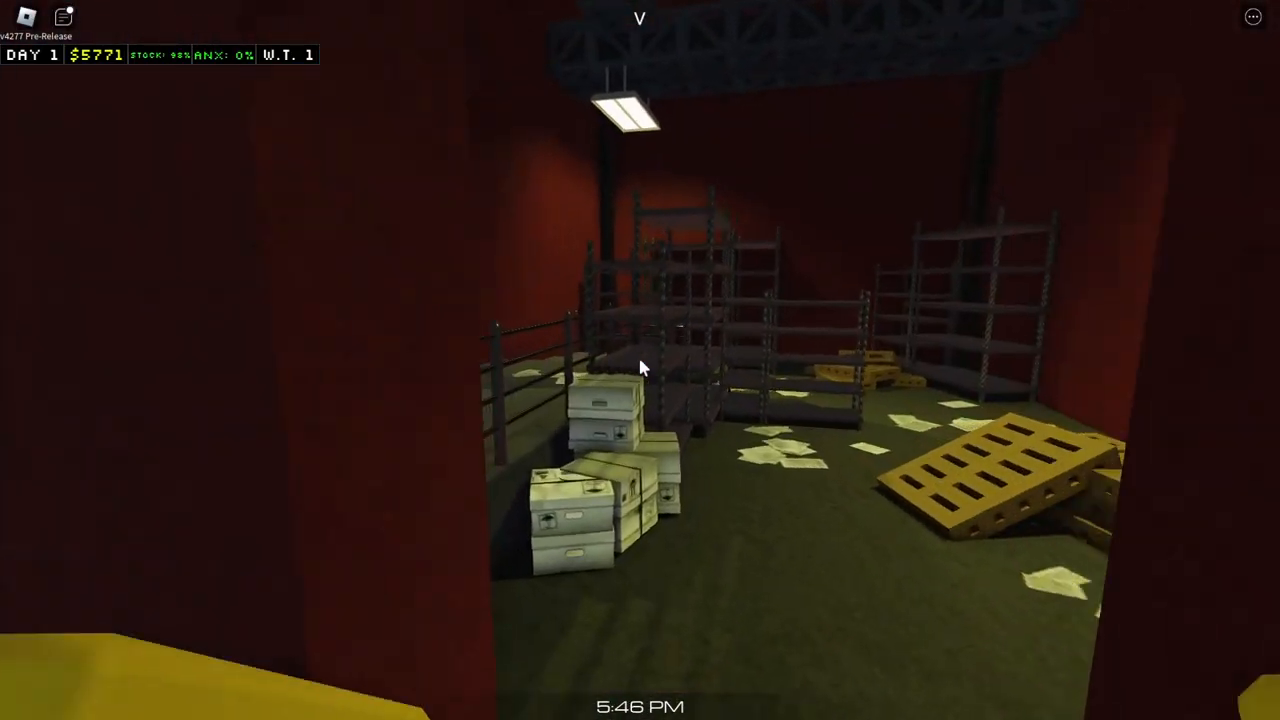
mouse_move(643, 367)
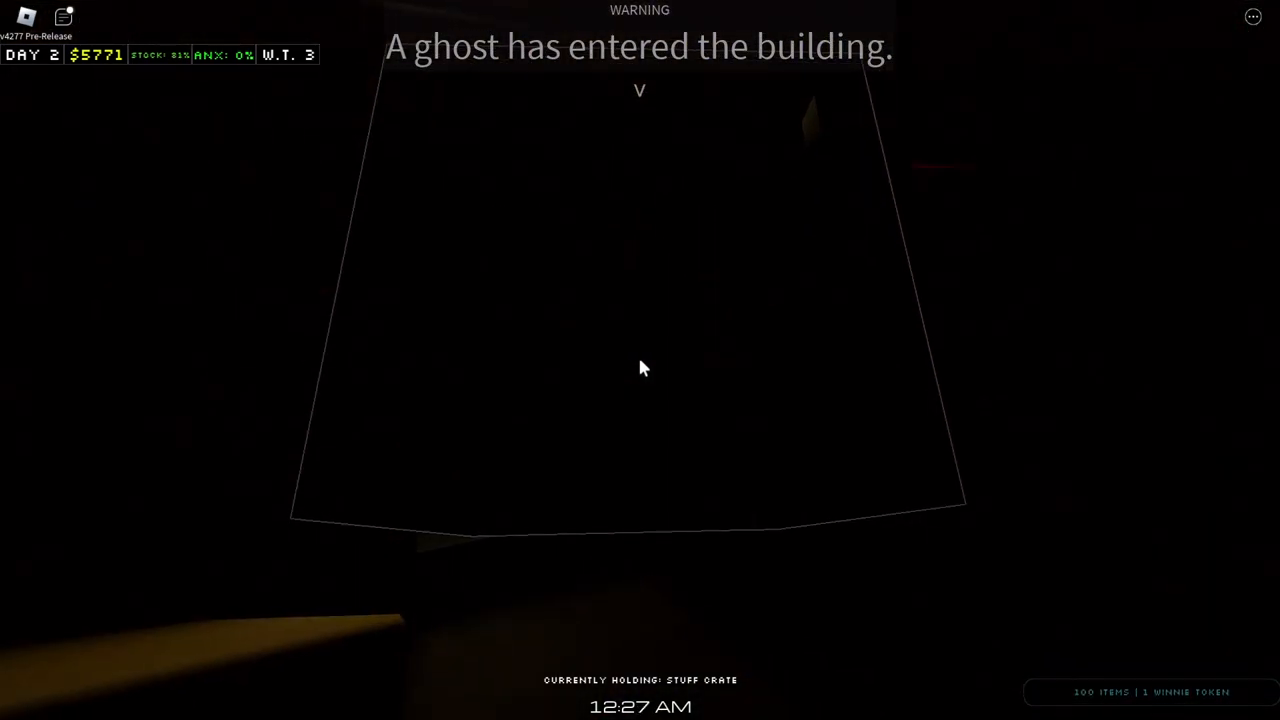
mouse_move(642, 367)
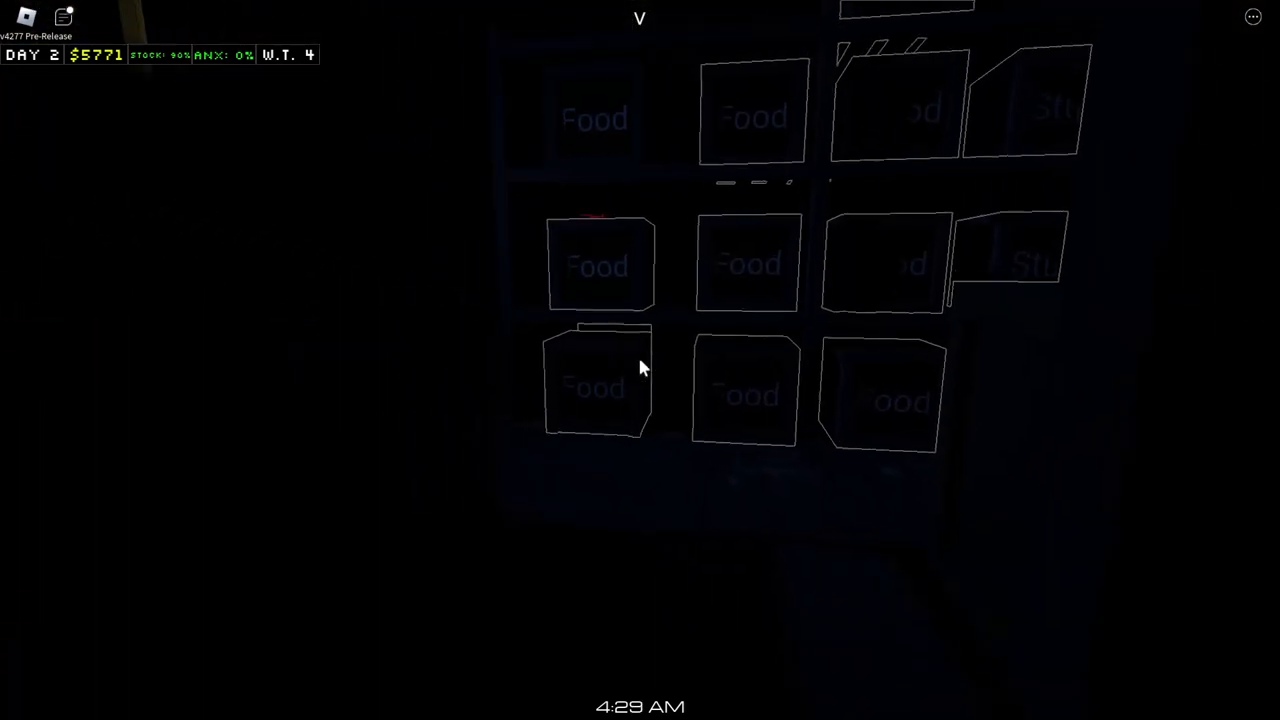
Turn on the flashlight to light the dark store on night two.
key(f)
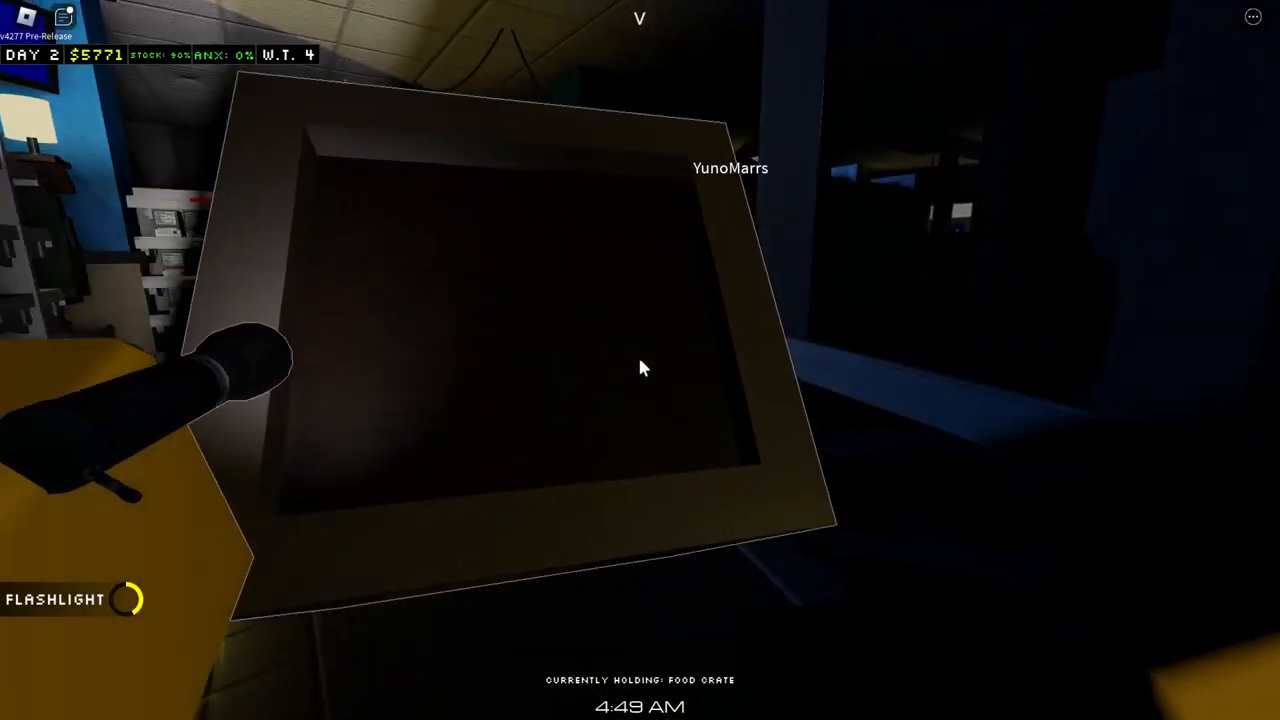
mouse_move(642, 367)
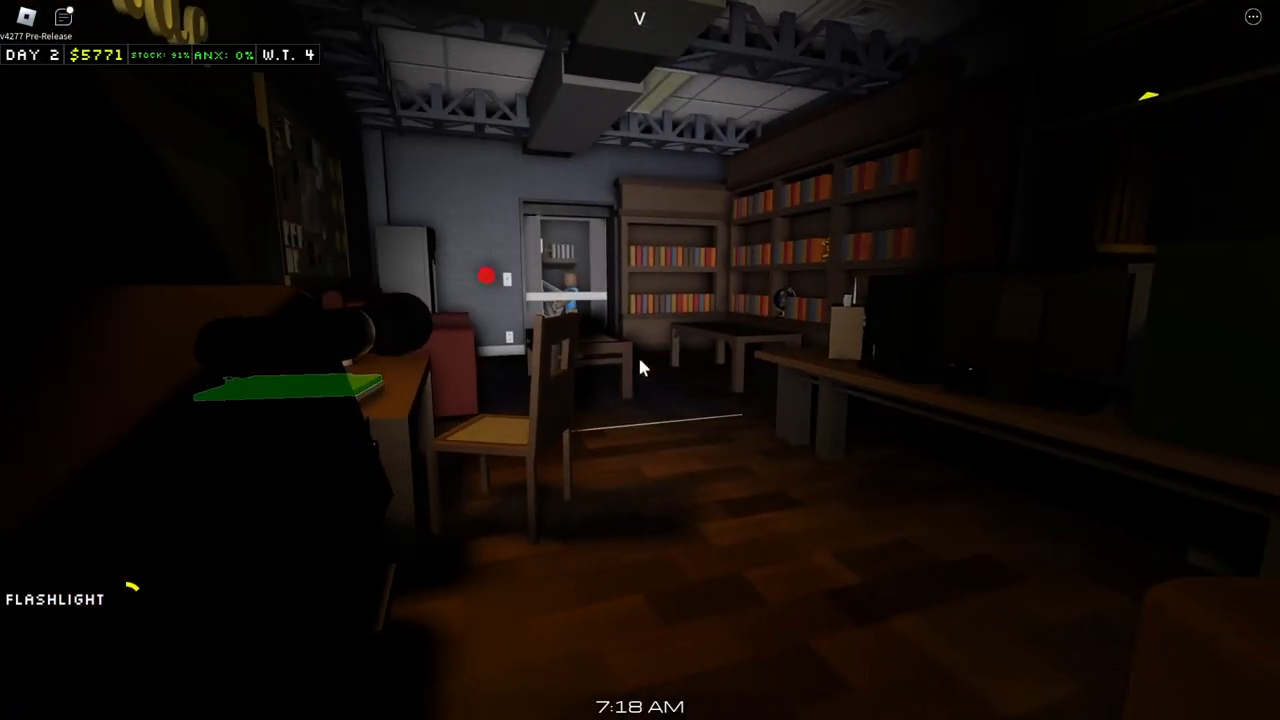
mouse_move(642, 369)
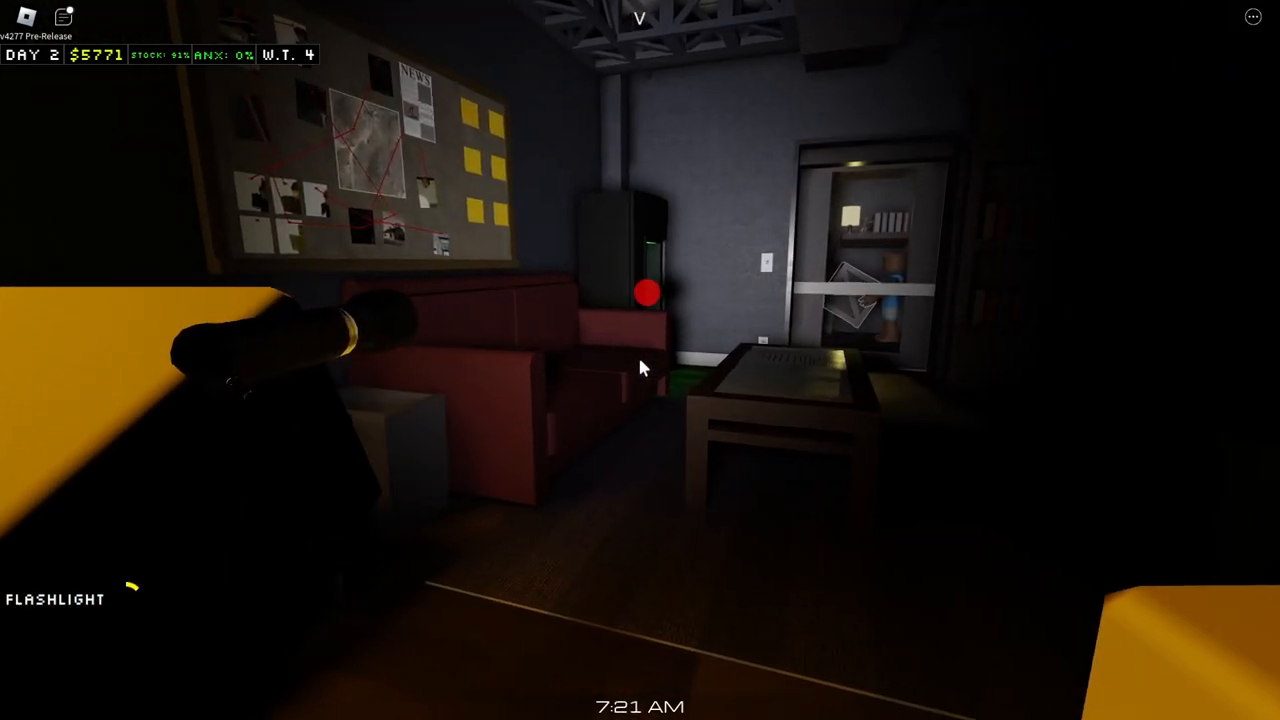